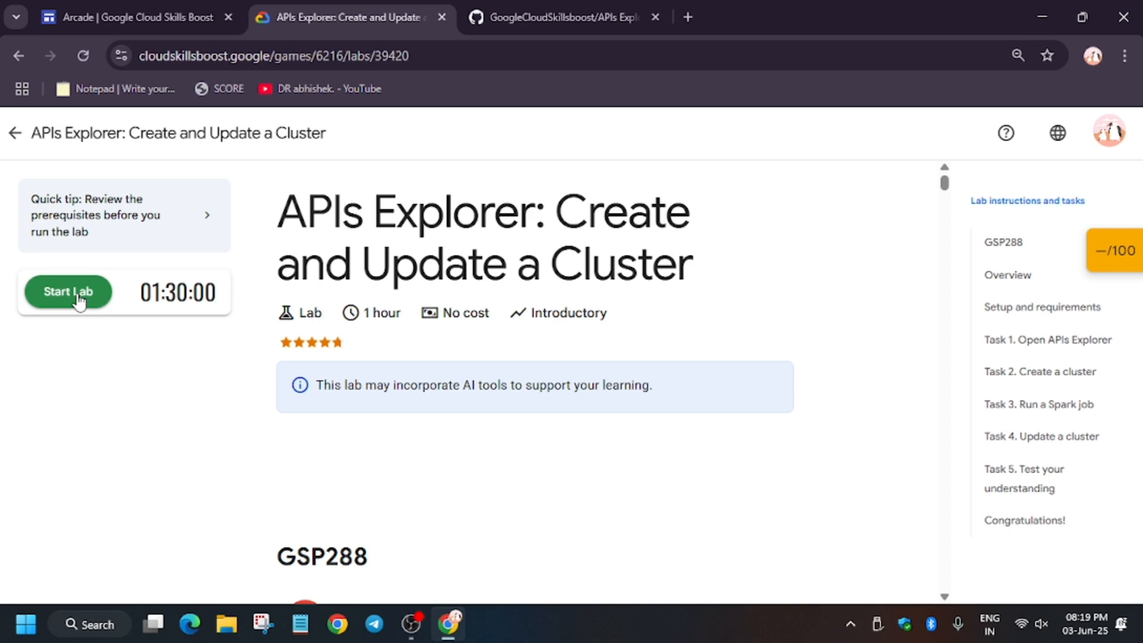
# Start the lab and open its Google Cloud console link in an incognito window.
pyautogui.click(67, 292)
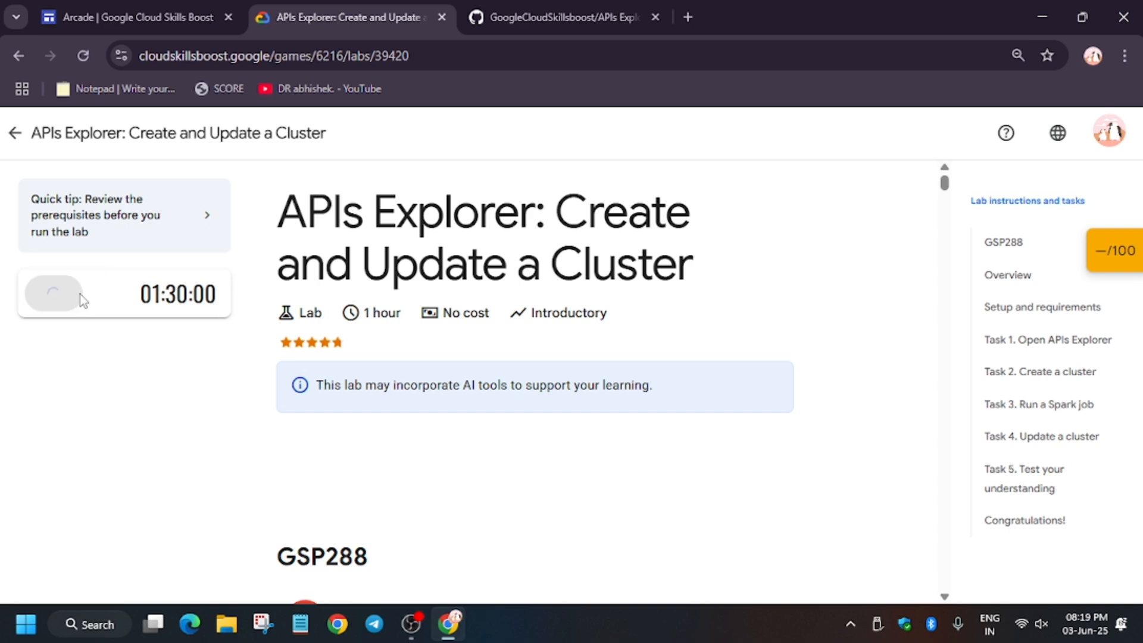
pyautogui.moveTo(139, 382)
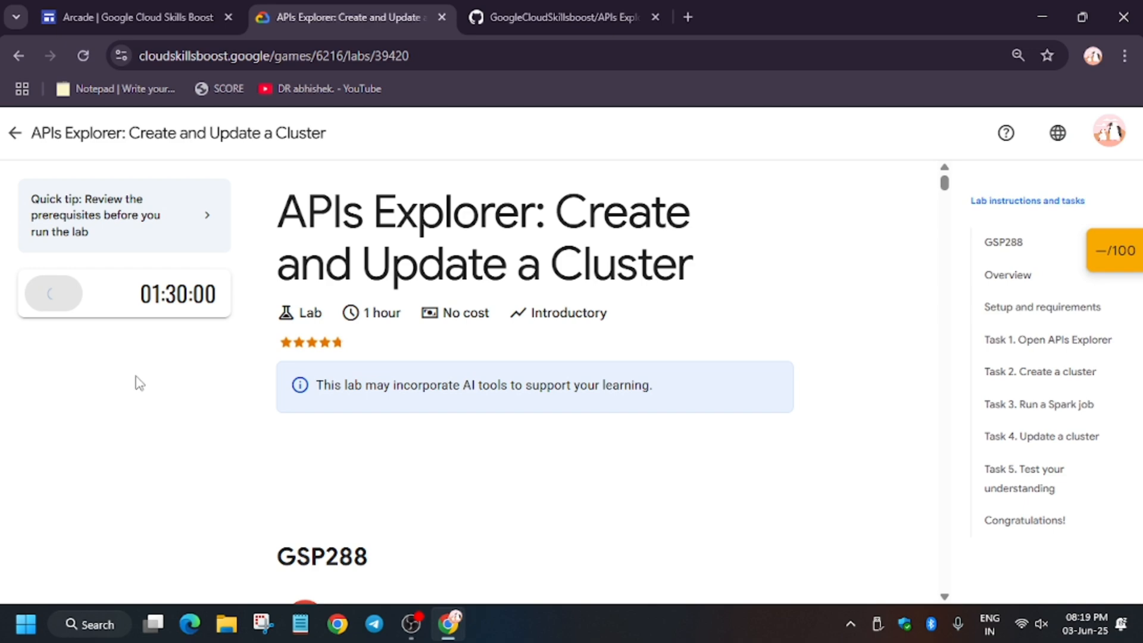
pyautogui.rightClick(119, 377)
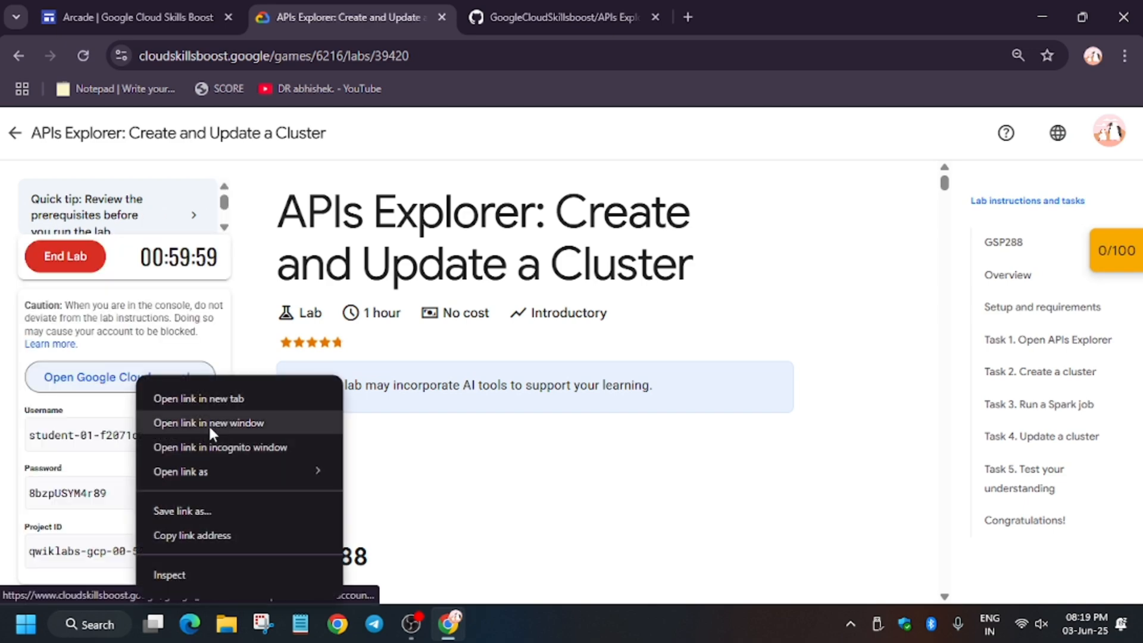
pyautogui.click(219, 447)
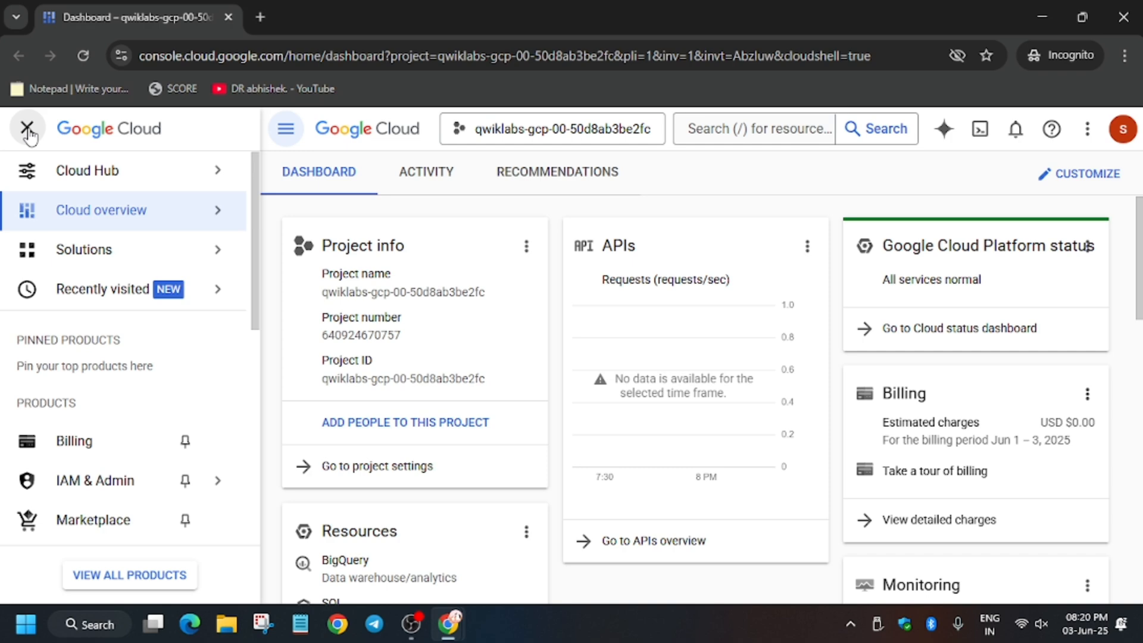
# Launch Cloud Shell and authorize it to use the lab account's credentials.
pyautogui.click(28, 128)
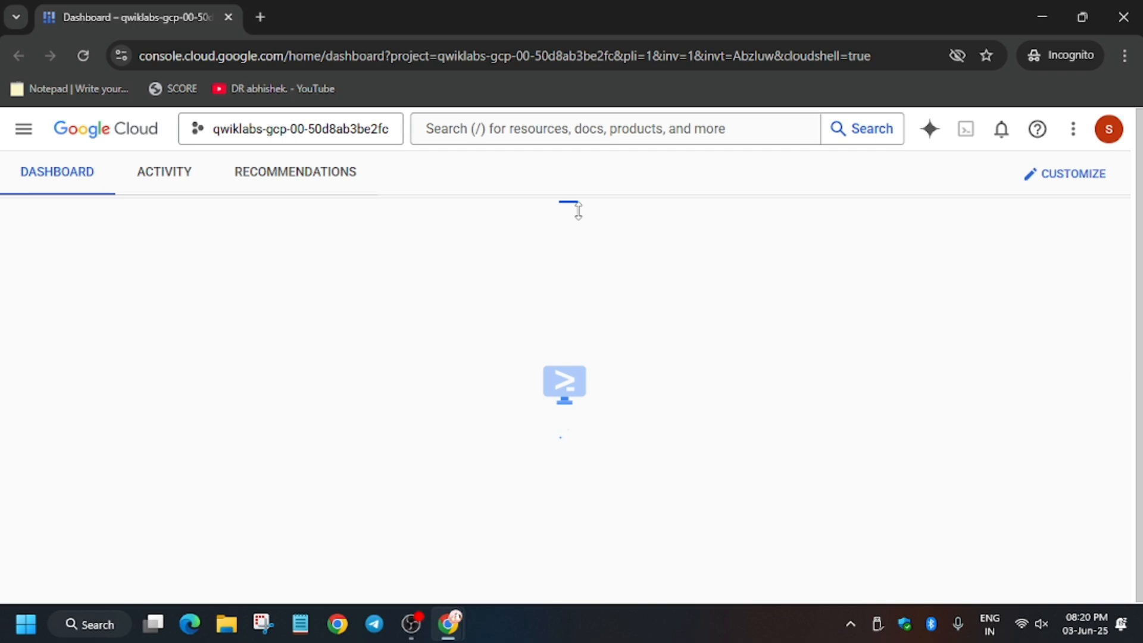
pyautogui.click(966, 129)
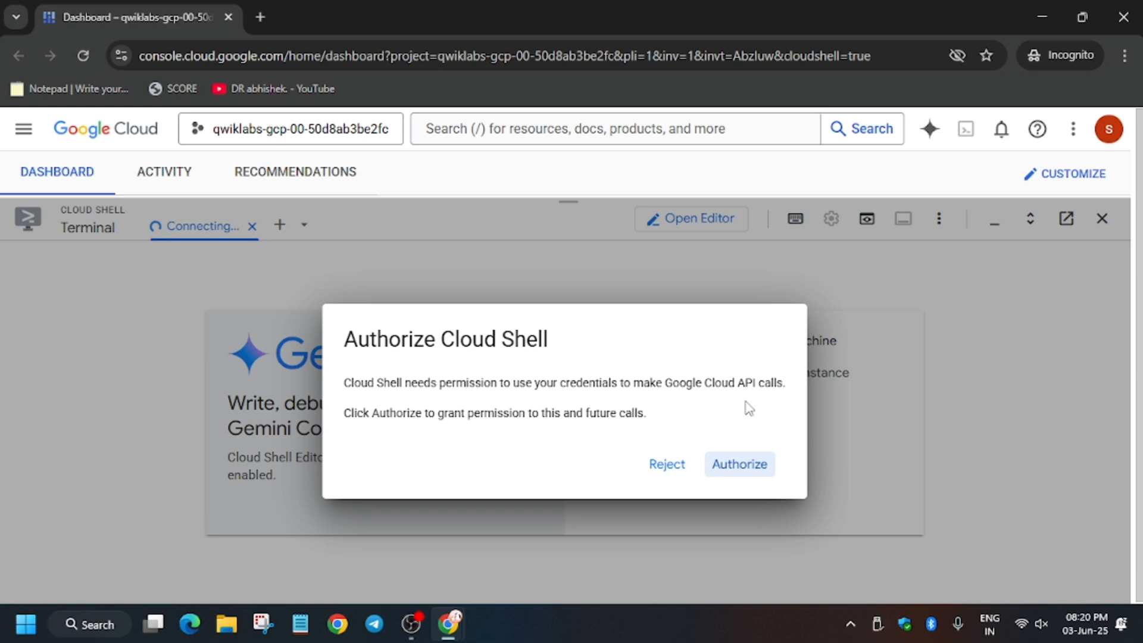
pyautogui.moveTo(764, 428)
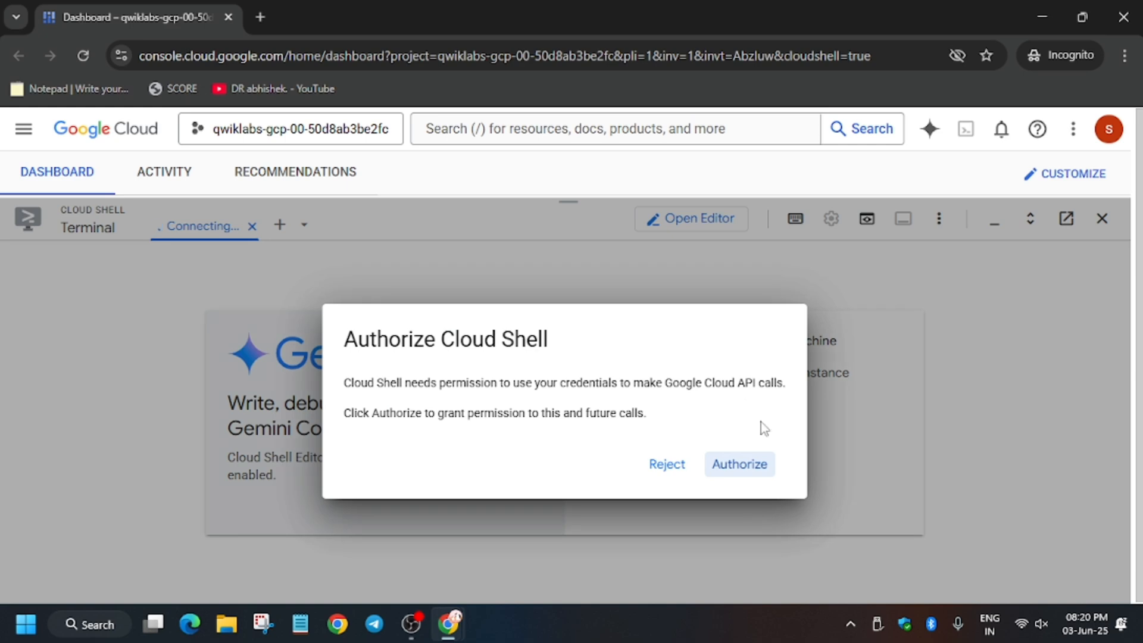
pyautogui.click(738, 463)
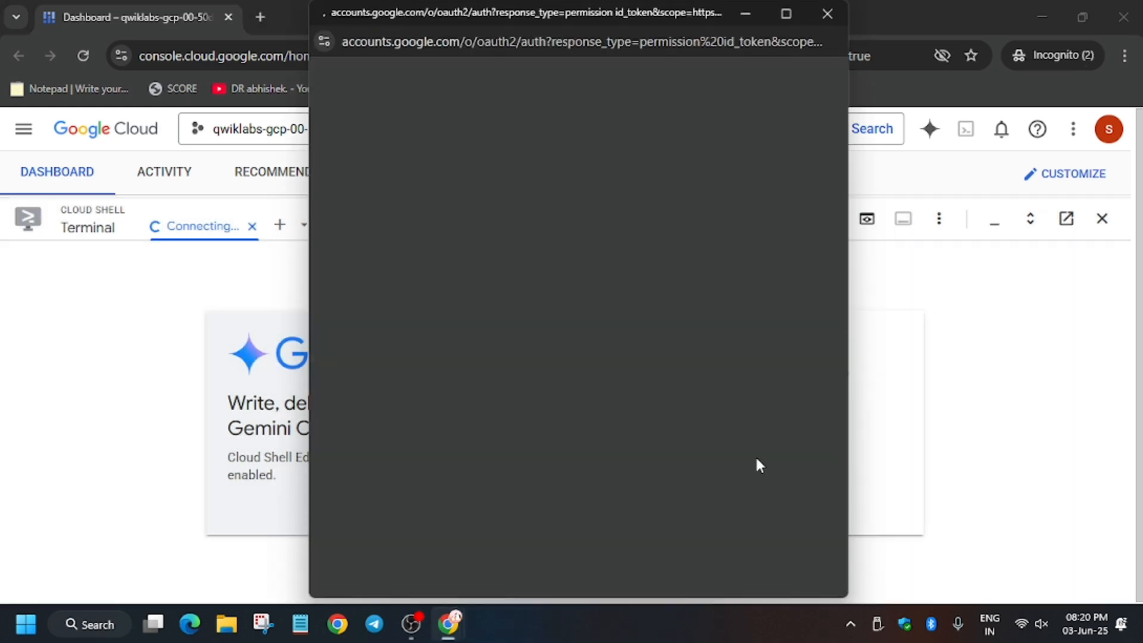
pyautogui.click(826, 13)
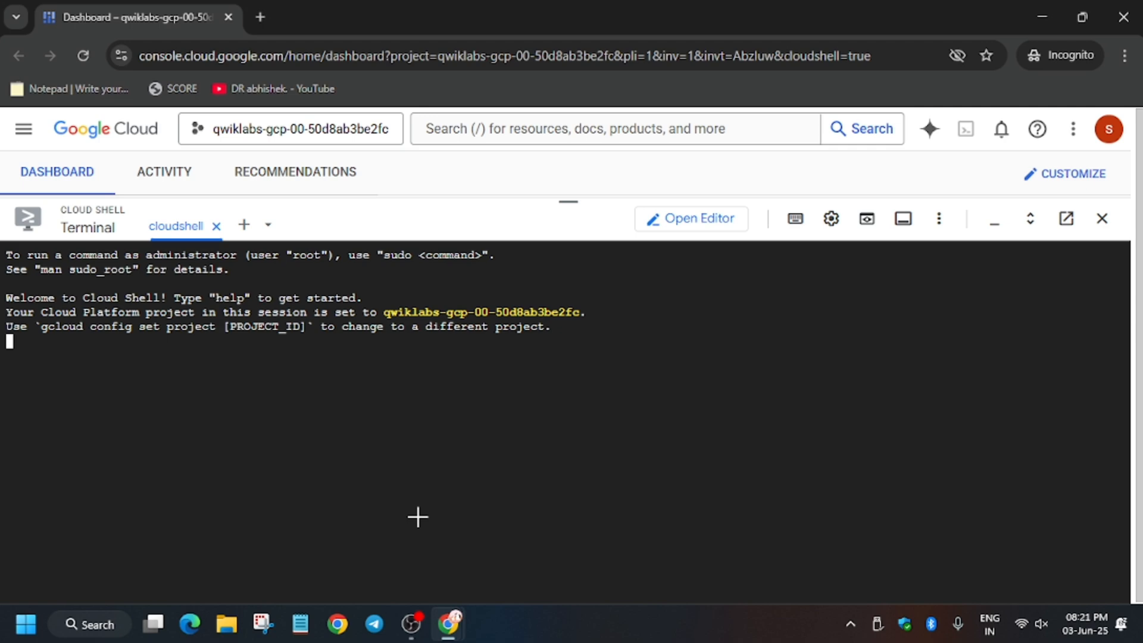
# Copy the lab's Cloud Shell setup commands from the GitHub guide page.
pyautogui.click(561, 17)
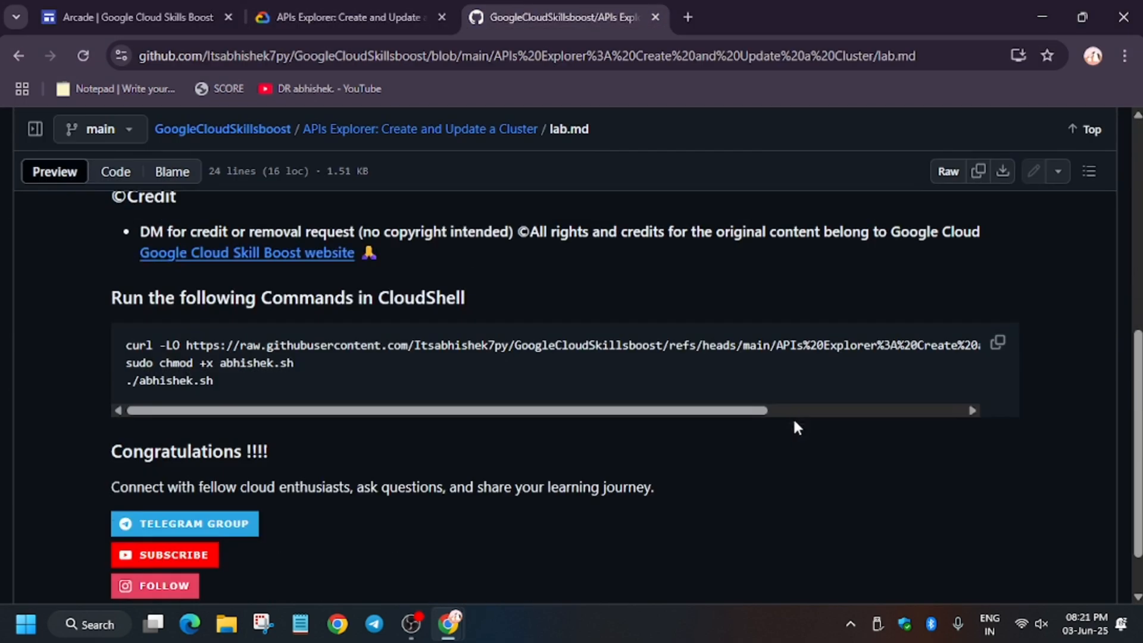
pyautogui.click(349, 17)
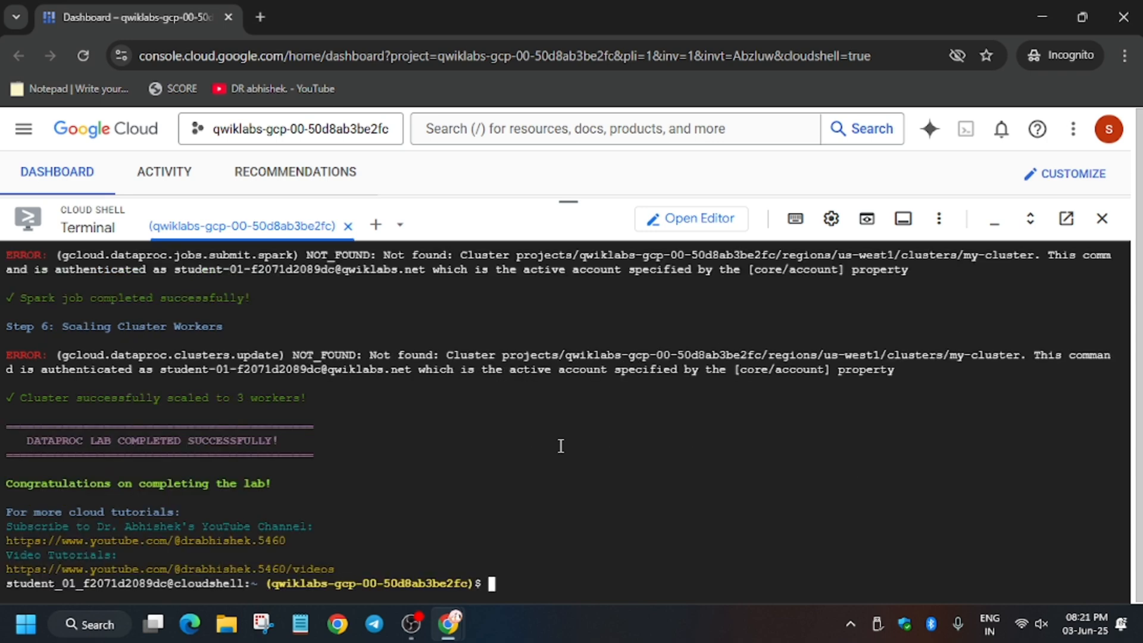
pyautogui.moveTo(998, 466)
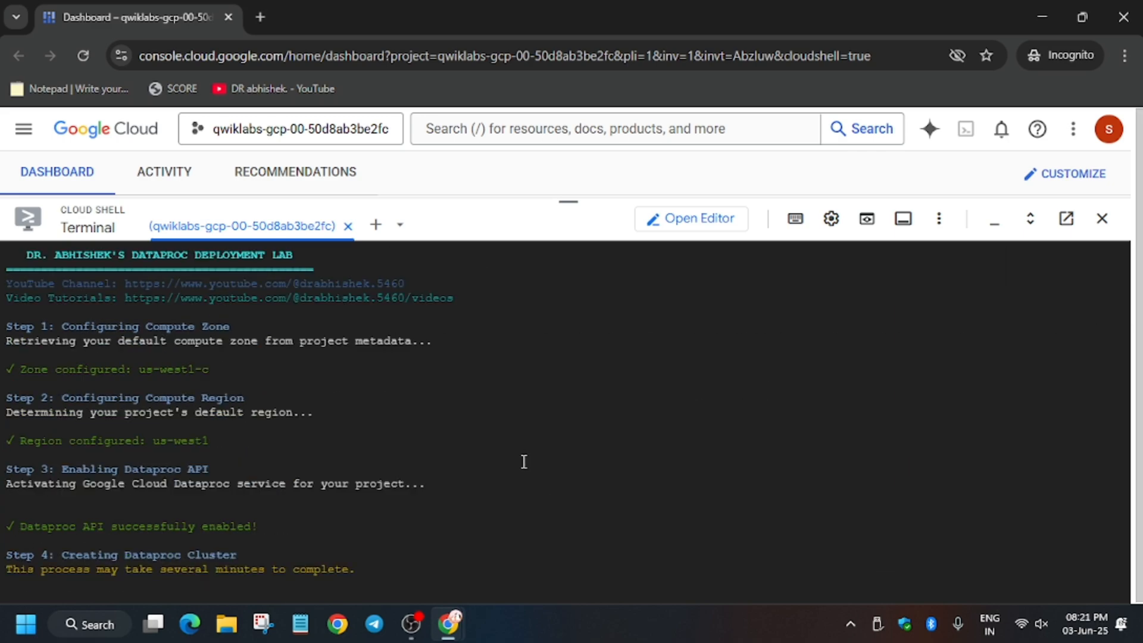
pyautogui.click(350, 17)
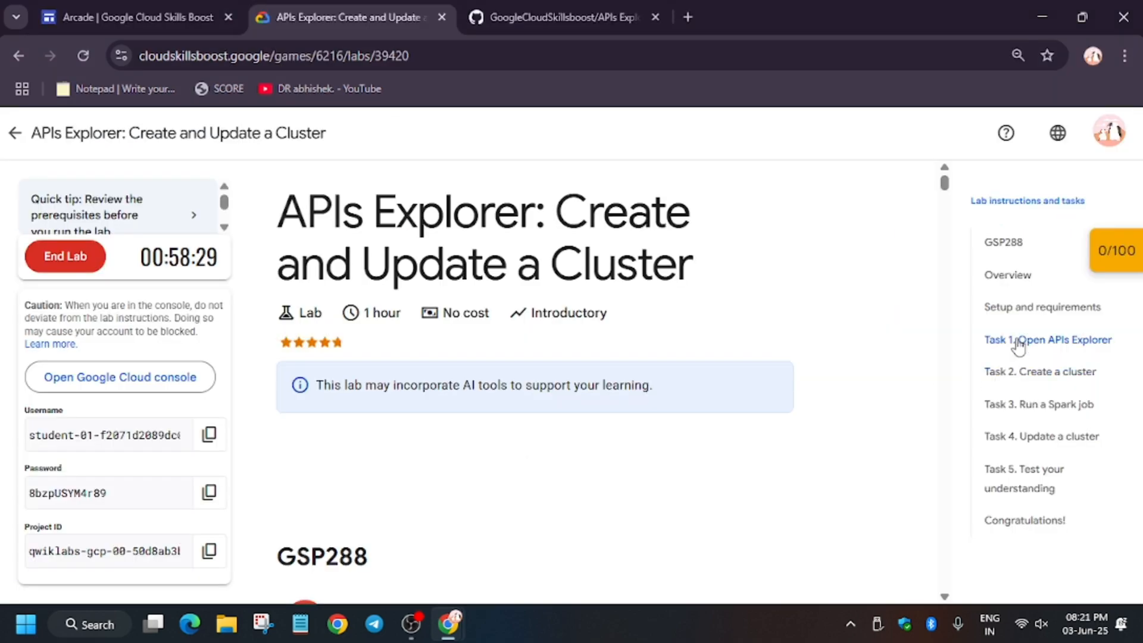
pyautogui.click(1048, 339)
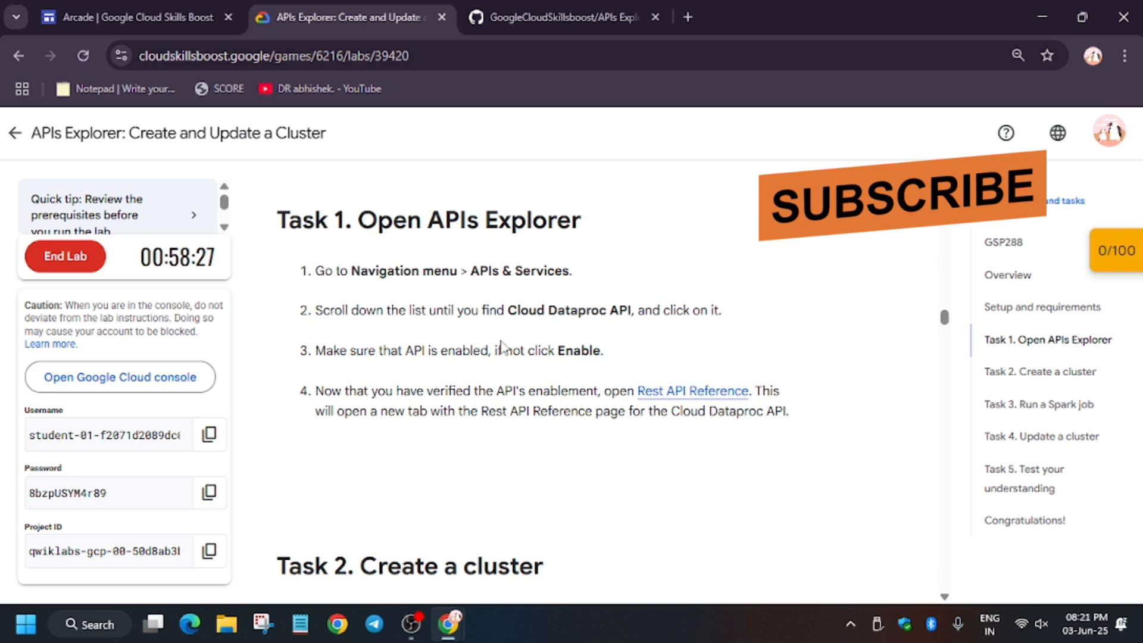
pyautogui.doubleClick(567, 310)
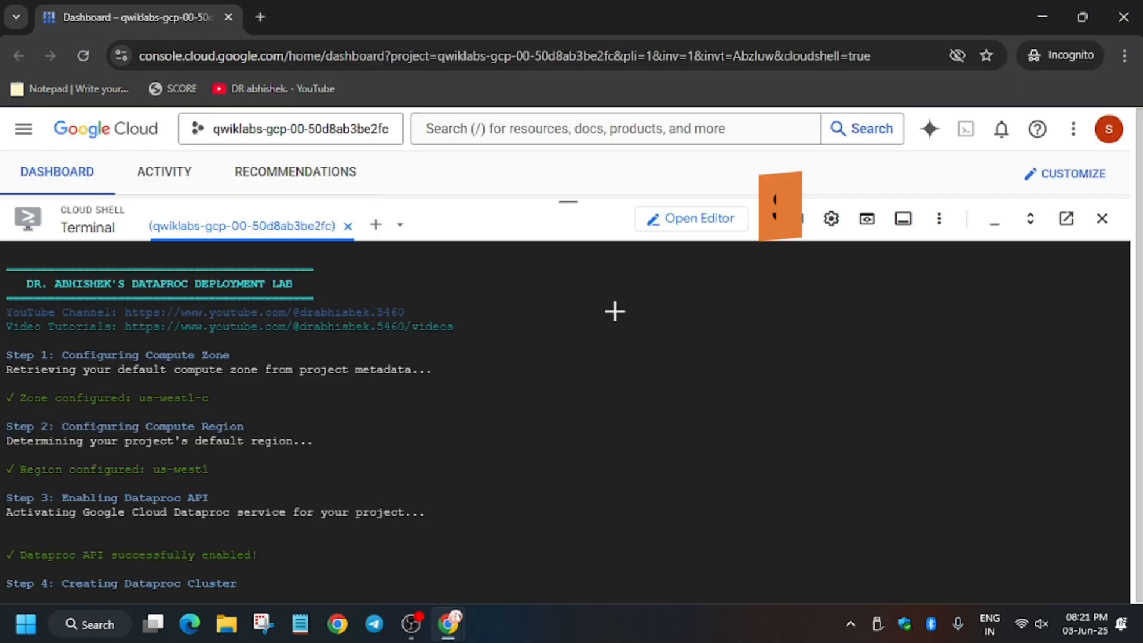
# Find 'Cloud Dataproc API' in the API Library and confirm it shows API Enabled.
pyautogui.click(24, 129)
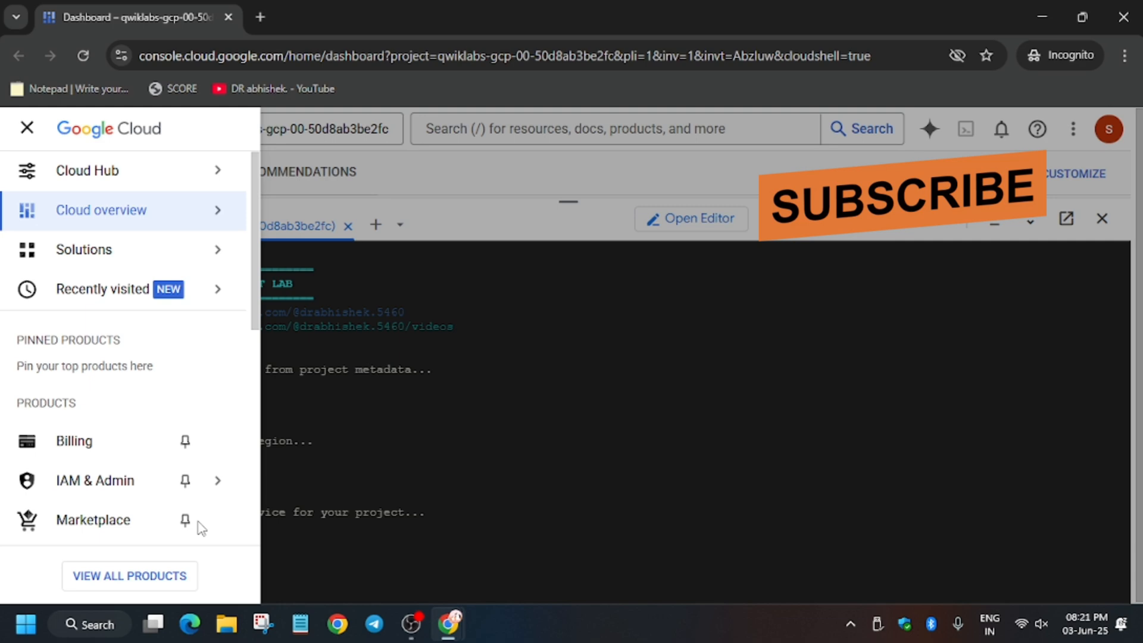
pyautogui.scroll(-3)
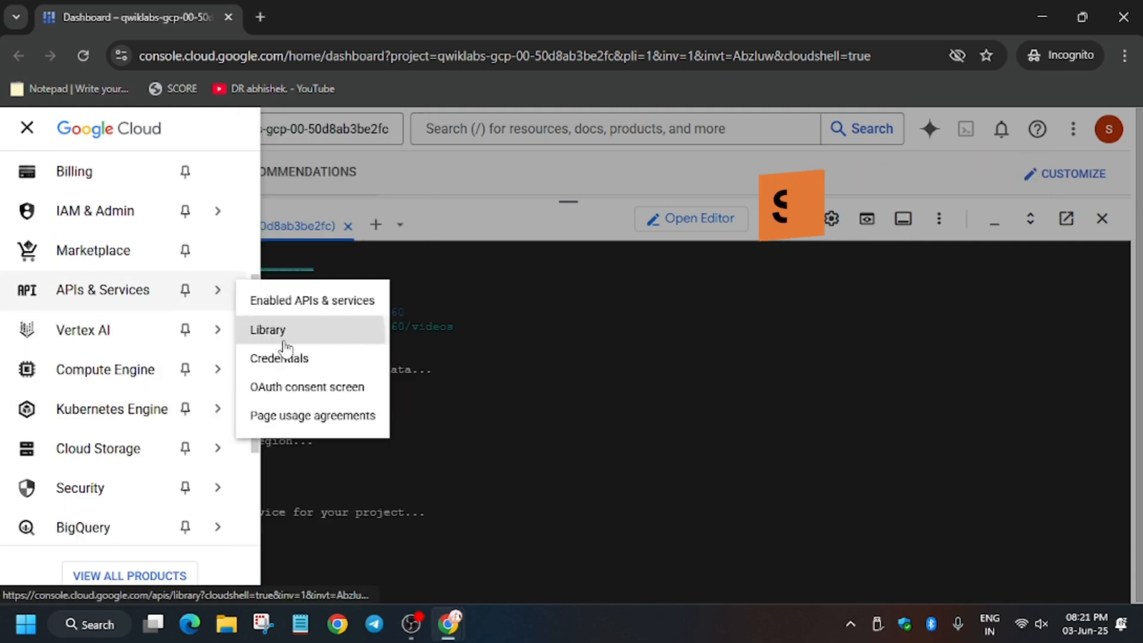
pyautogui.click(268, 330)
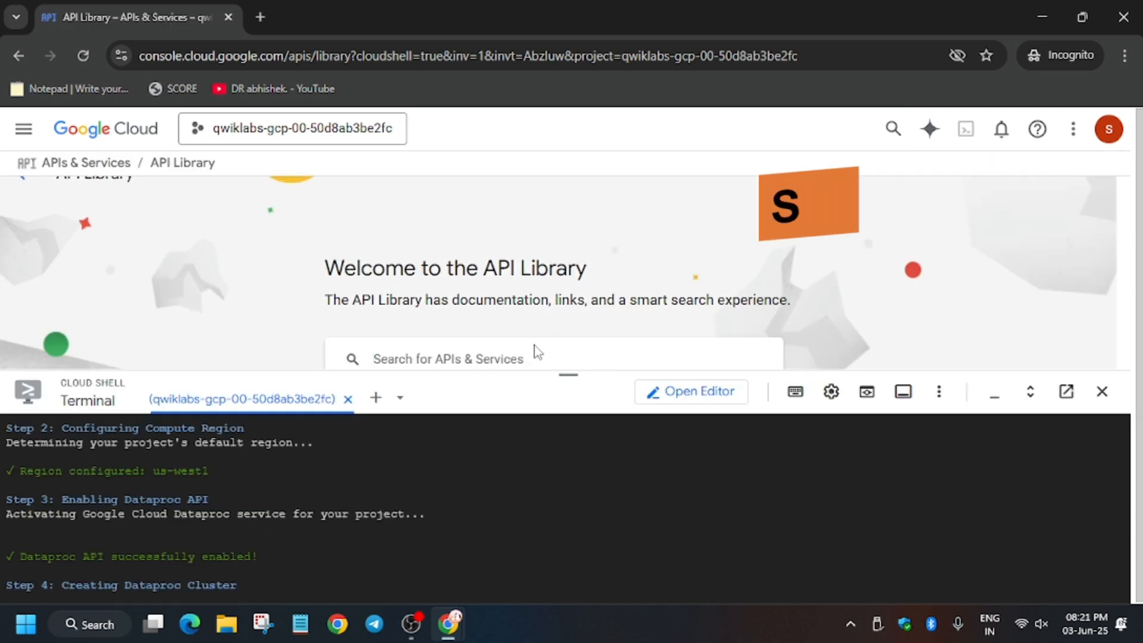
pyautogui.write('Cloud Dataproc API')
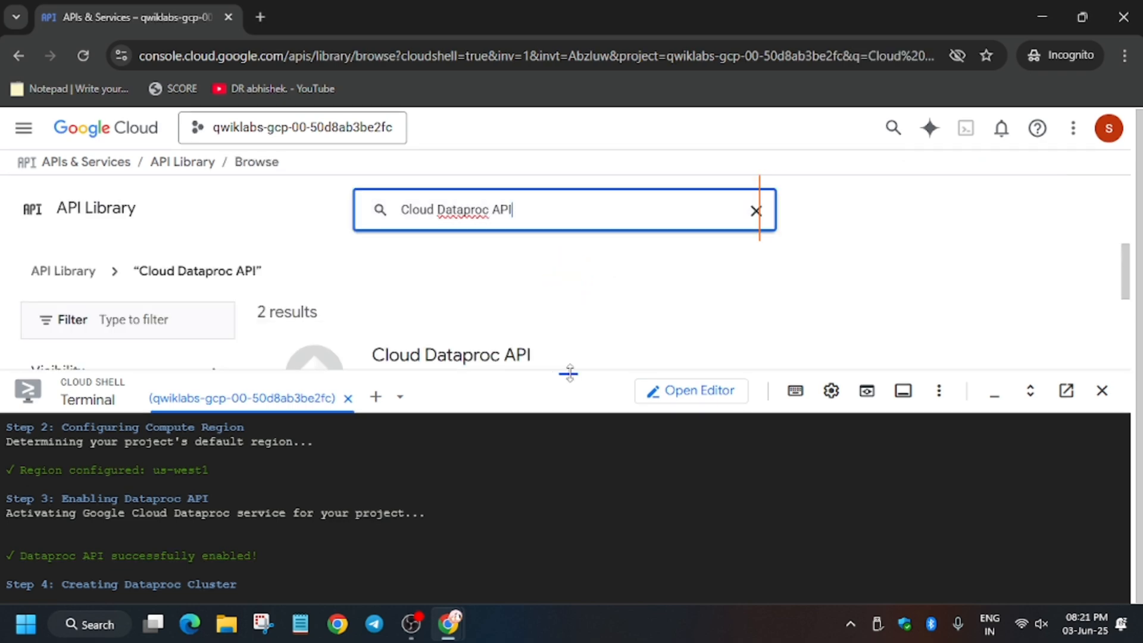
pyautogui.click(451, 355)
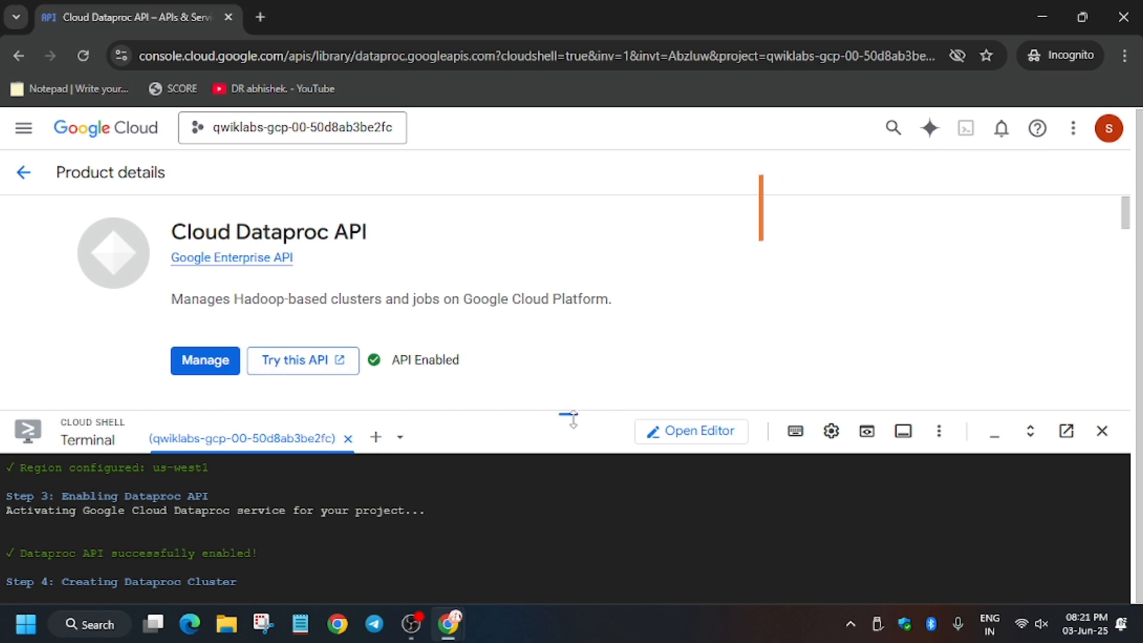
pyautogui.click(343, 17)
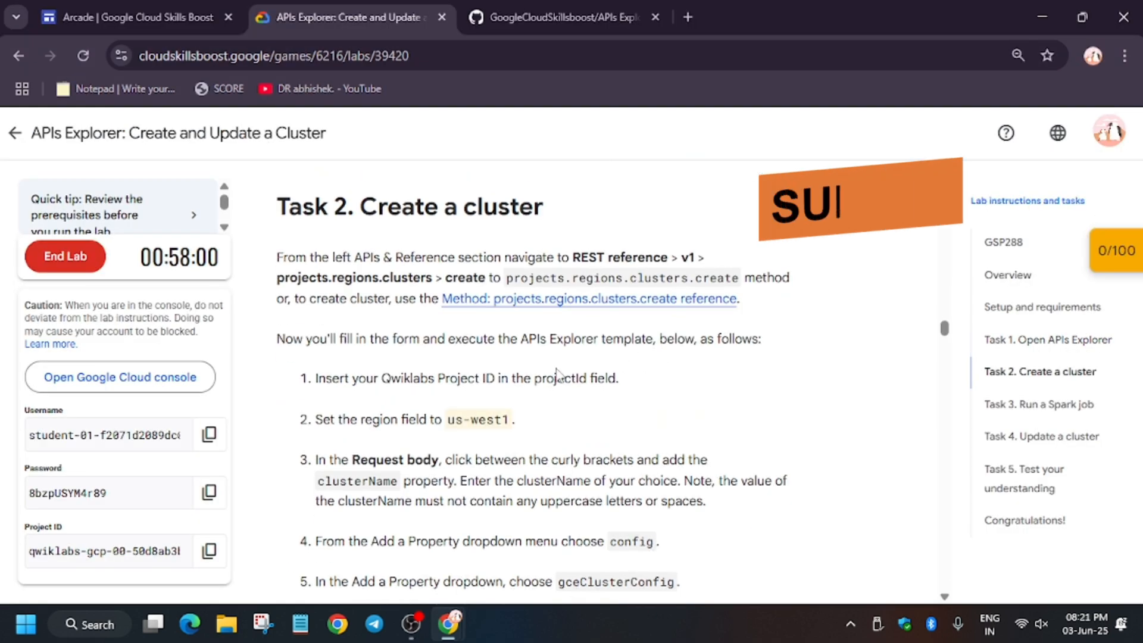
# Review Task 2 and Task 3 instructions, then return to the GitHub commands page.
pyautogui.scroll(-3)
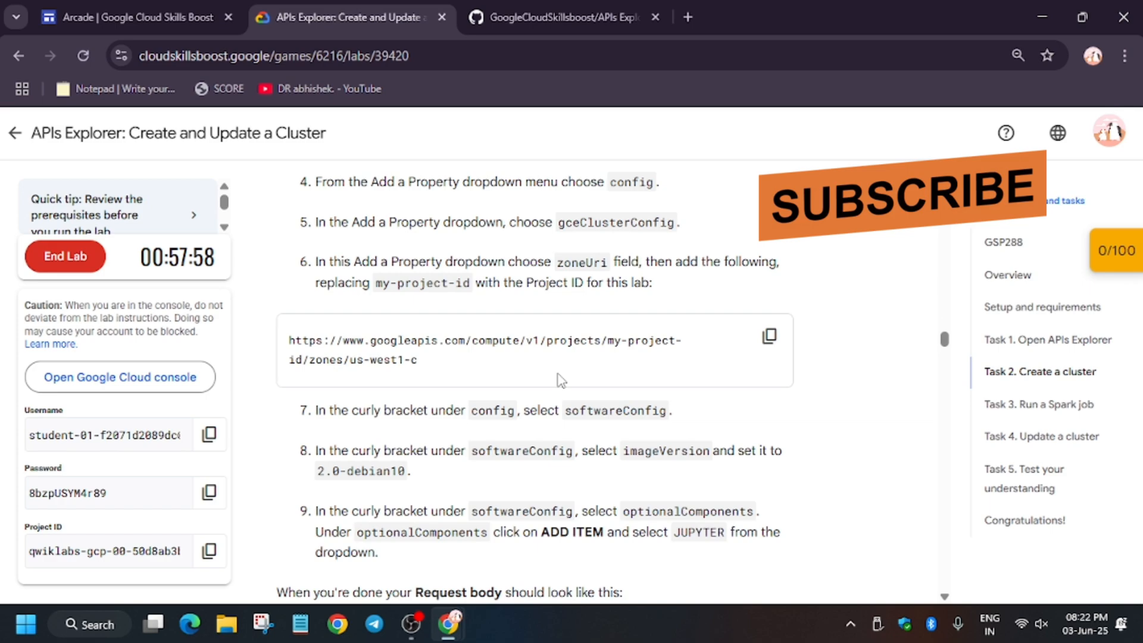
pyautogui.scroll(-3)
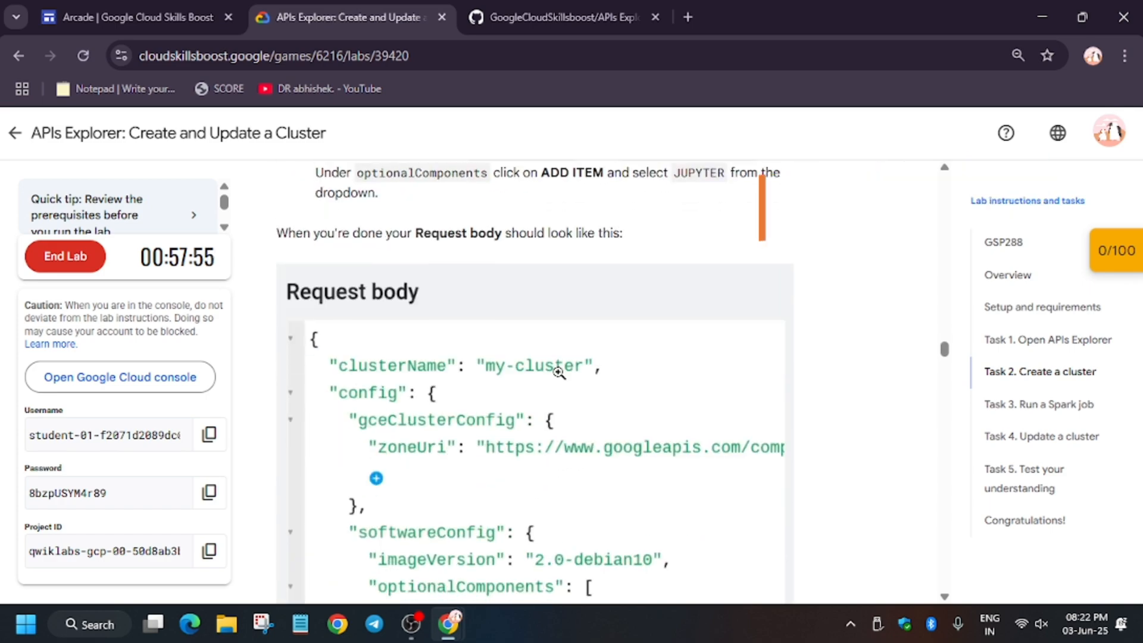
pyautogui.scroll(-3)
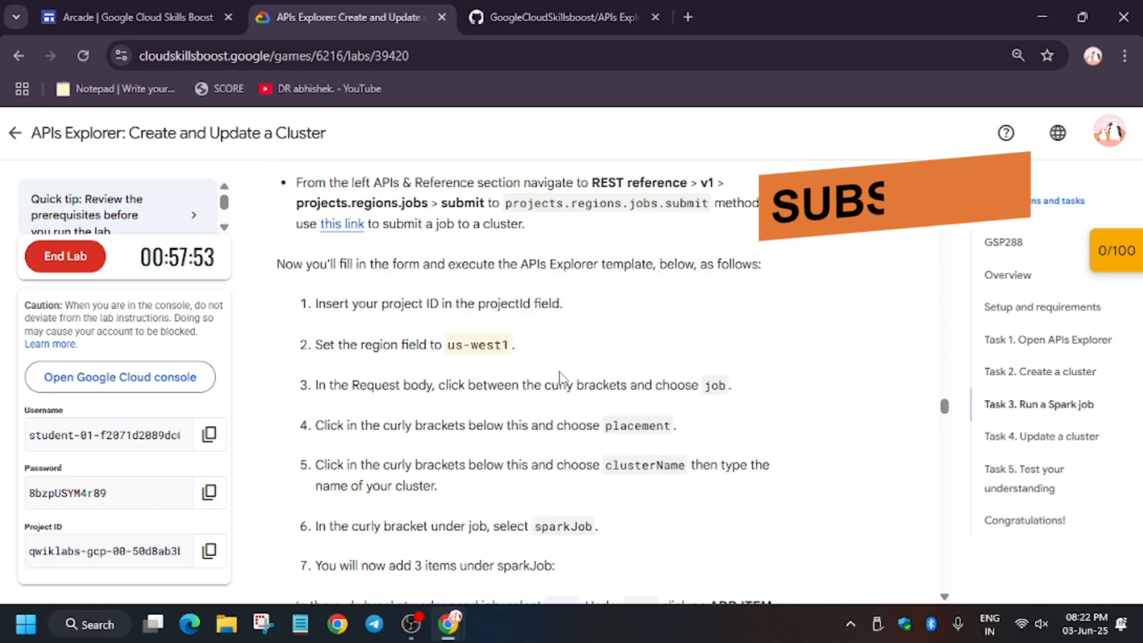
pyautogui.scroll(-3)
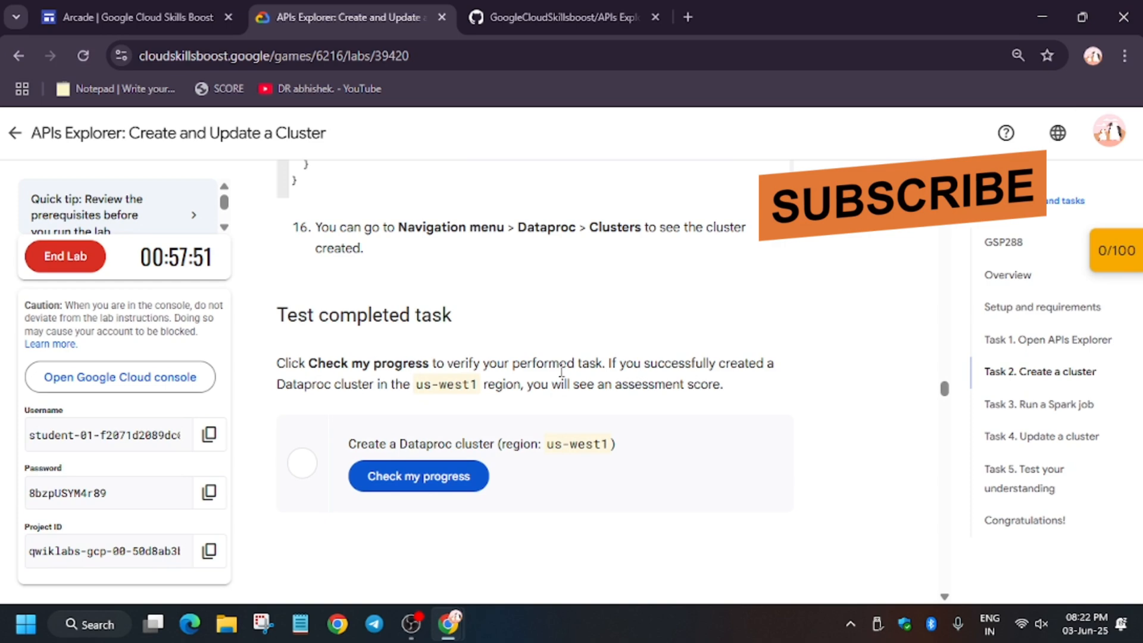
pyautogui.click(561, 17)
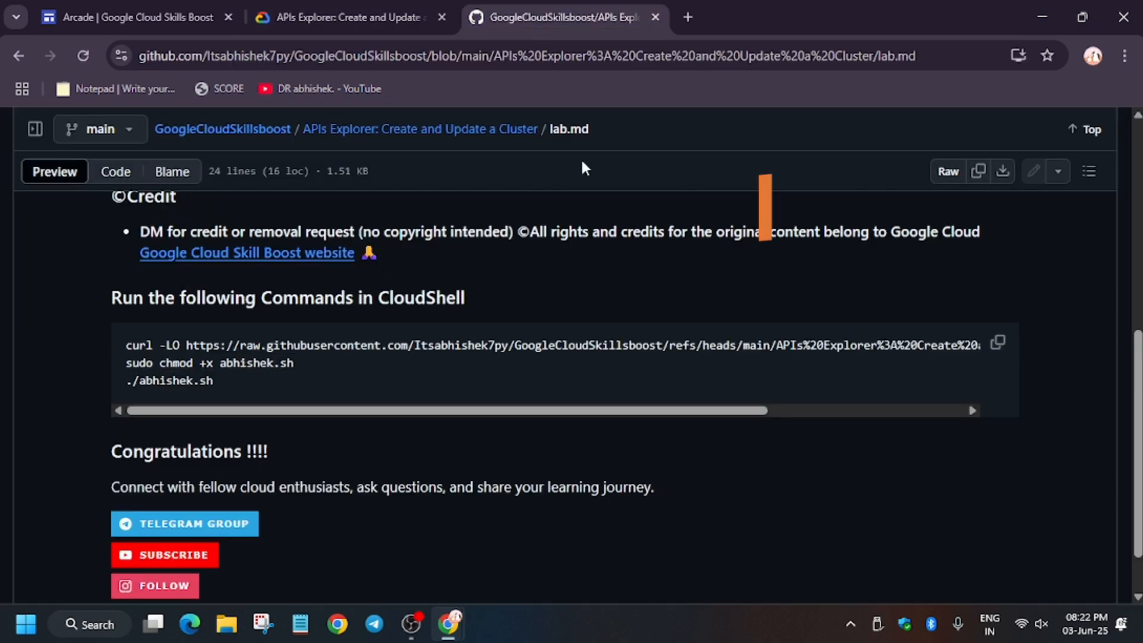
# Copy the three Cloud Shell setup commands from the GitHub code block.
pyautogui.click(998, 343)
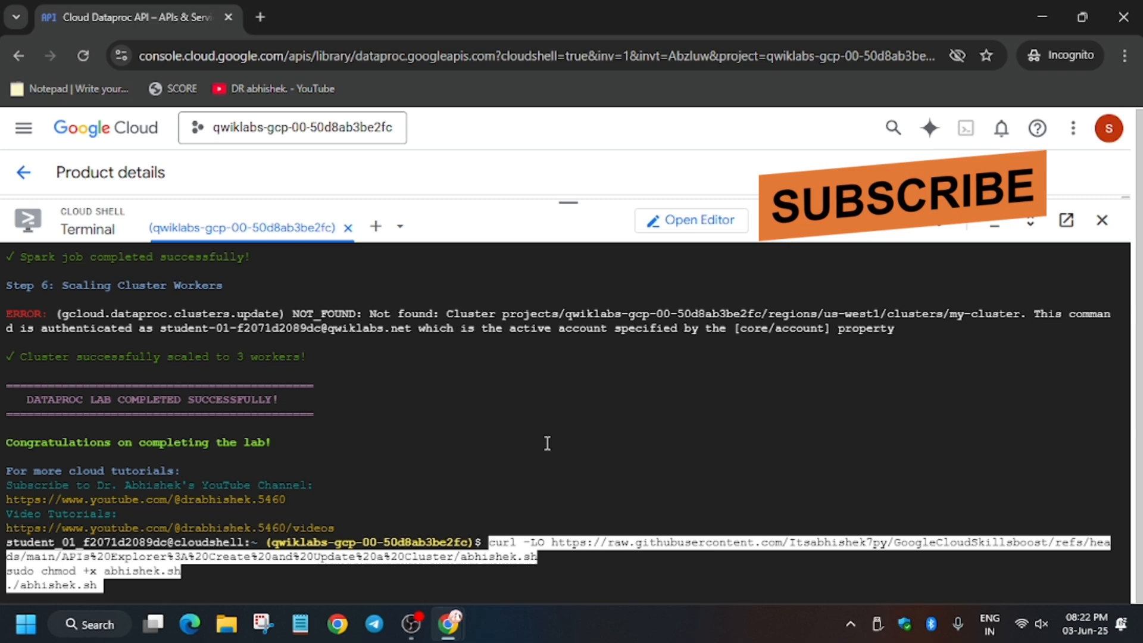
# Run the pasted script until output reports the Spark job succeeded, cluster scaled to 3 workers, lab complete.
pyautogui.press('Return')
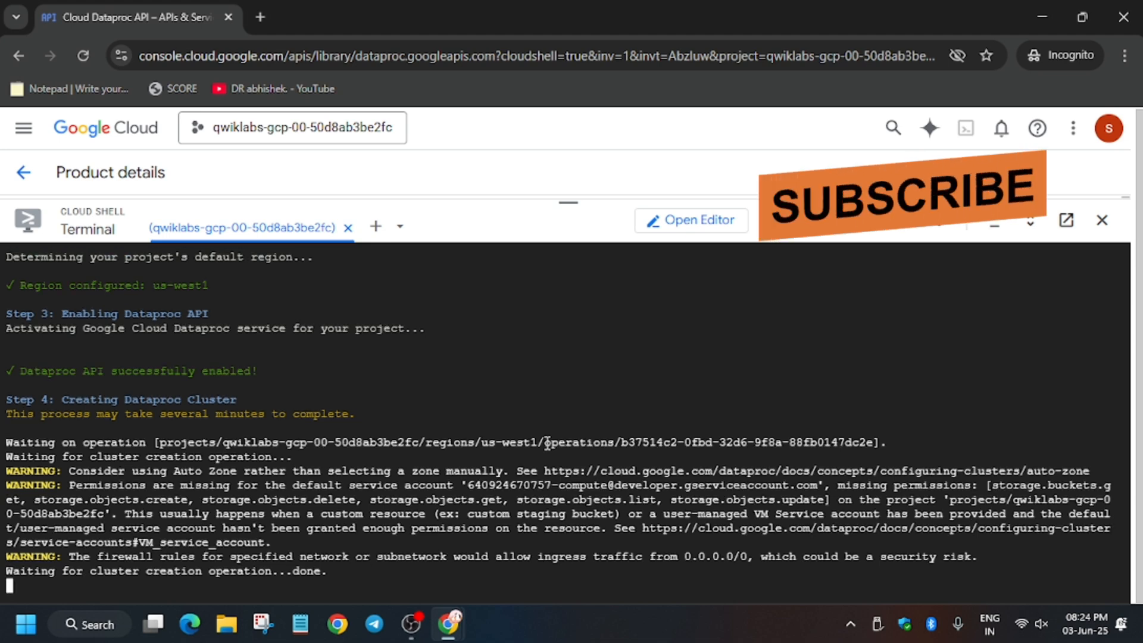
pyautogui.scroll(-3)
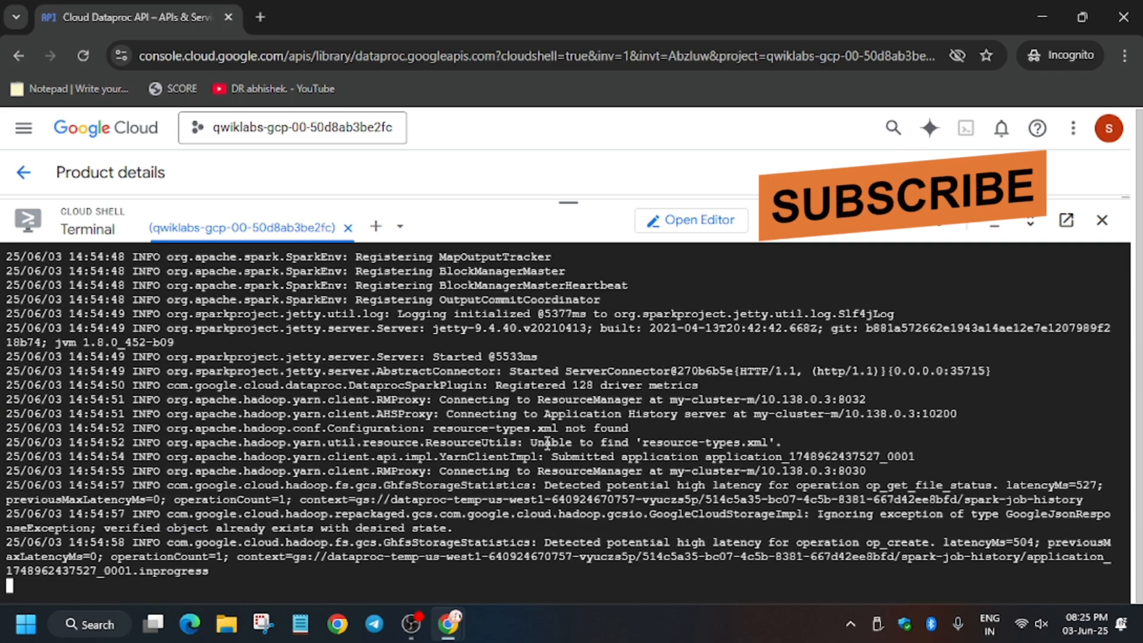
pyautogui.scroll(-3)
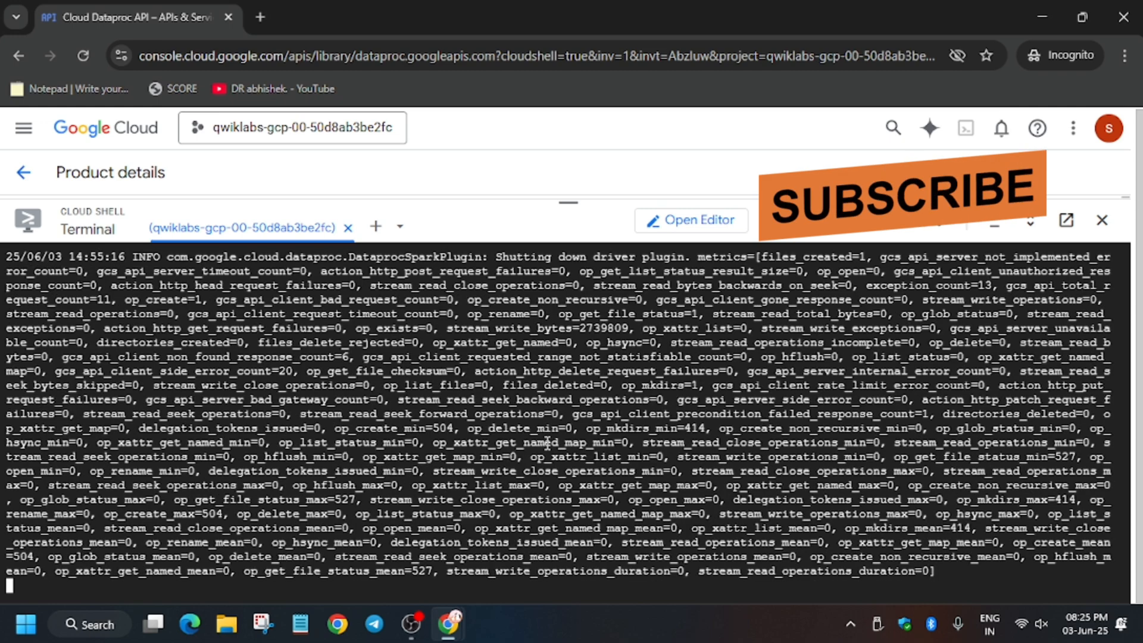
pyautogui.scroll(-3)
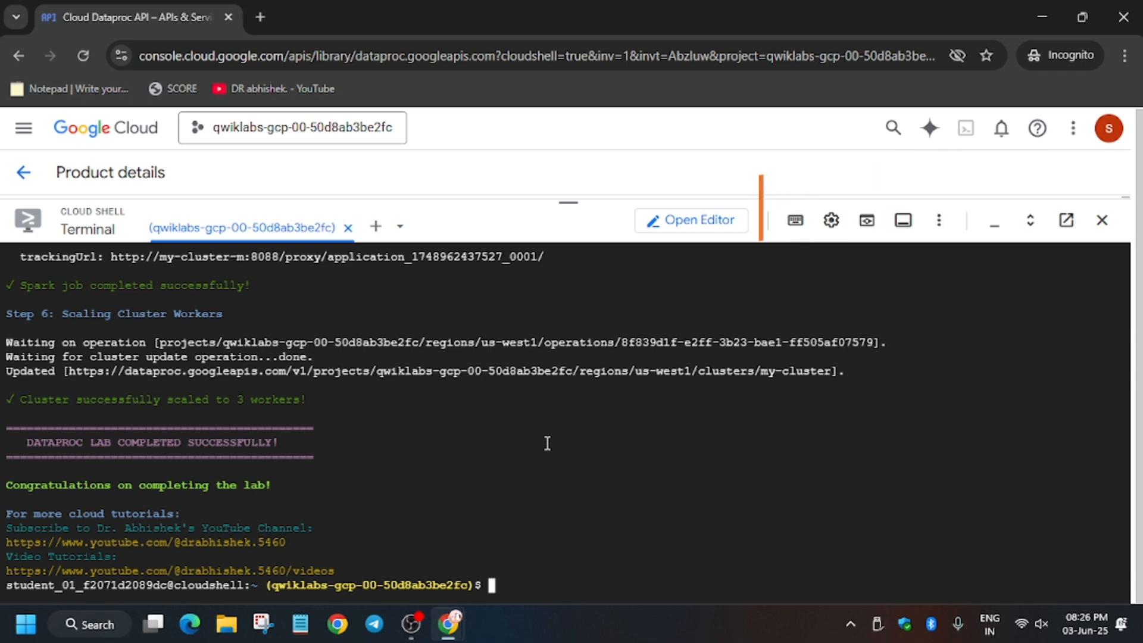
# Verify the lab score reads 100/100 and choose End Lab to bring up the confirmation.
pyautogui.click(561, 17)
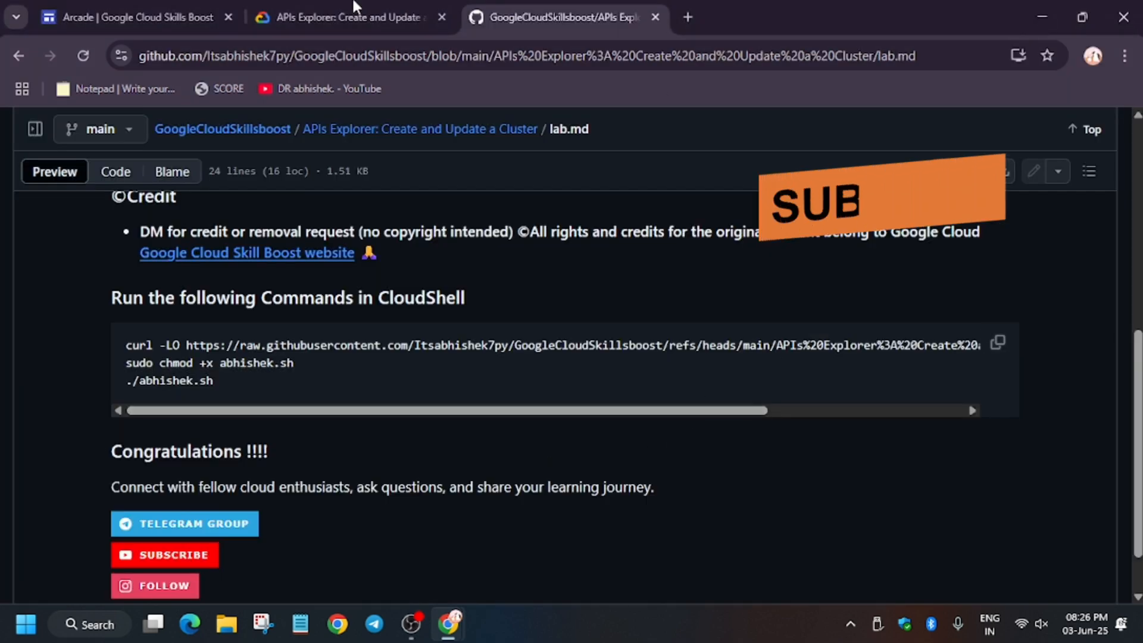
pyautogui.click(343, 17)
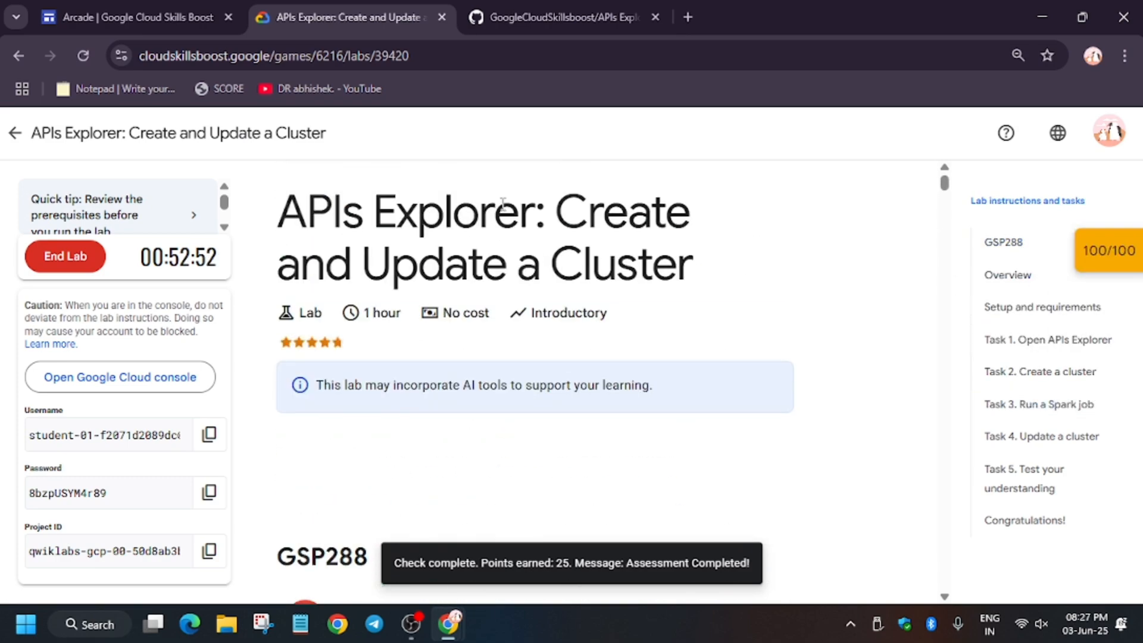
pyautogui.click(64, 256)
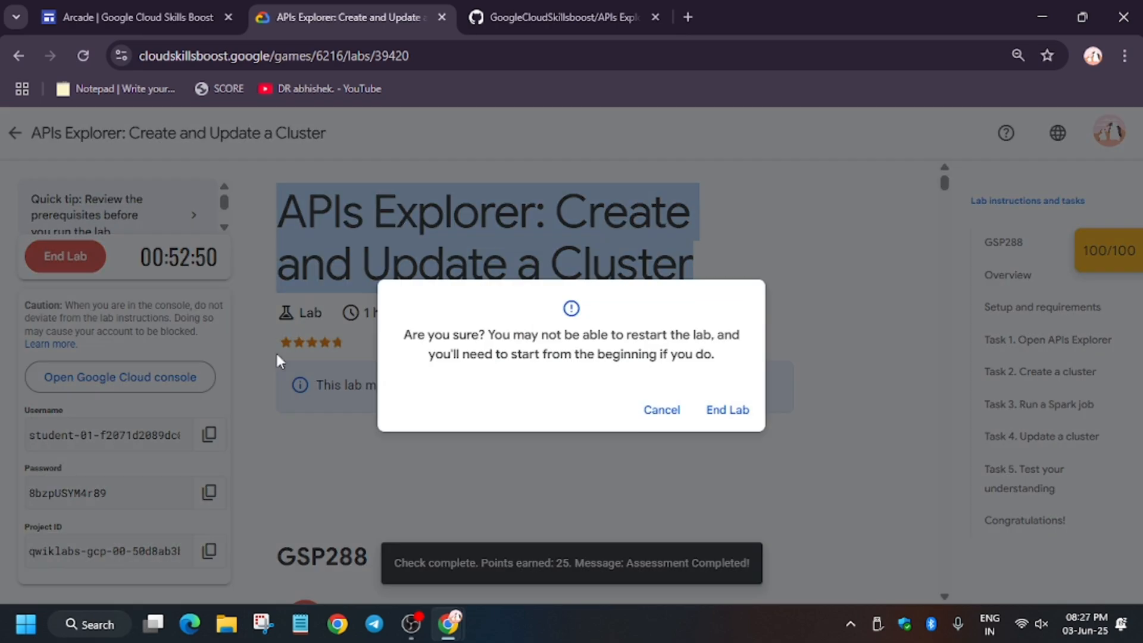